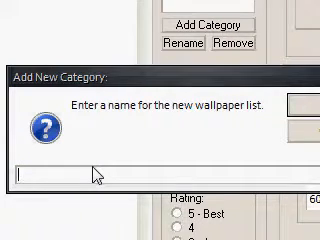
# Create a new wallpaper category named "Pissed off"
pyautogui.write('Pissed off')
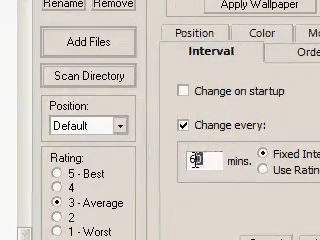
# Set the wallpaper change interval to 30 minutes and view the background colour settings
pyautogui.write('30')
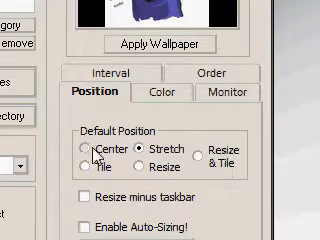
pyautogui.click(152, 92)
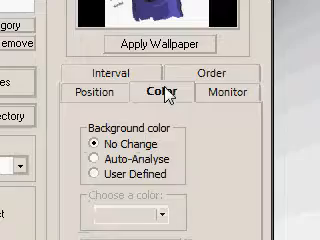